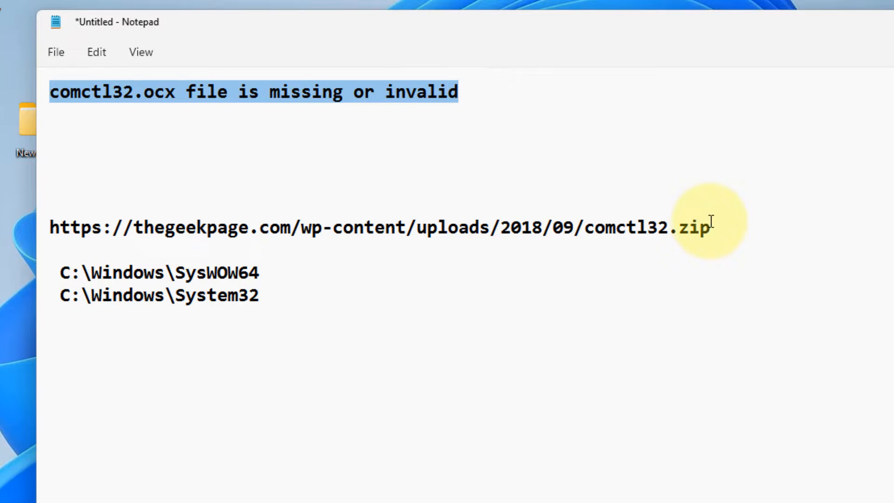
- Select the thegeekpage.com comctl32.zip download link in the Notepad note
left_click_drag(707, 227, 54, 227)
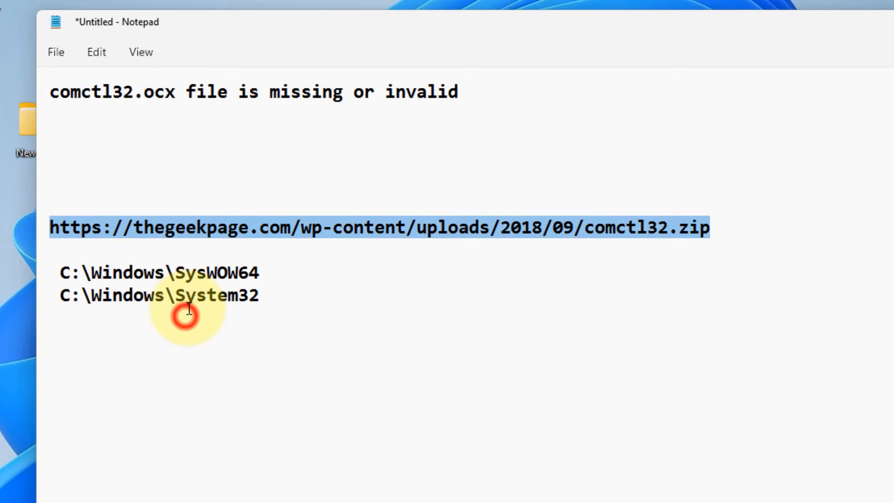
mouse_move(190, 239)
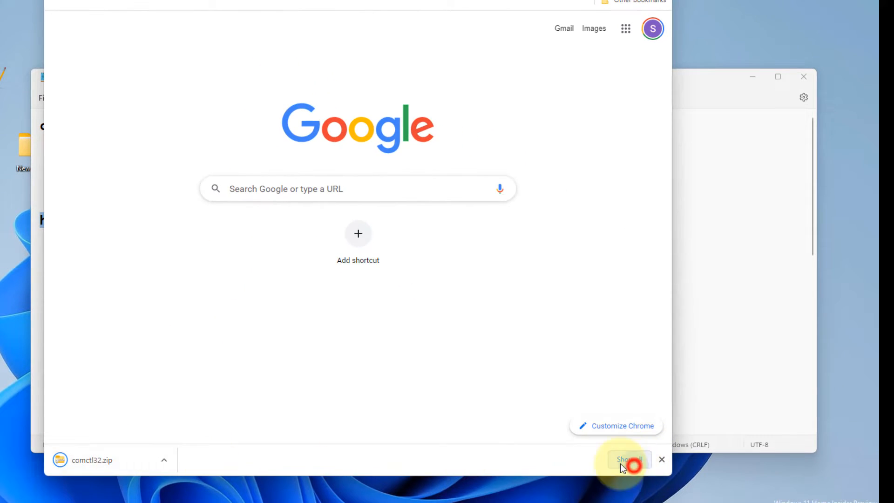
- Show the full Chrome downloads list with the finished comctl32.zip
left_click(627, 460)
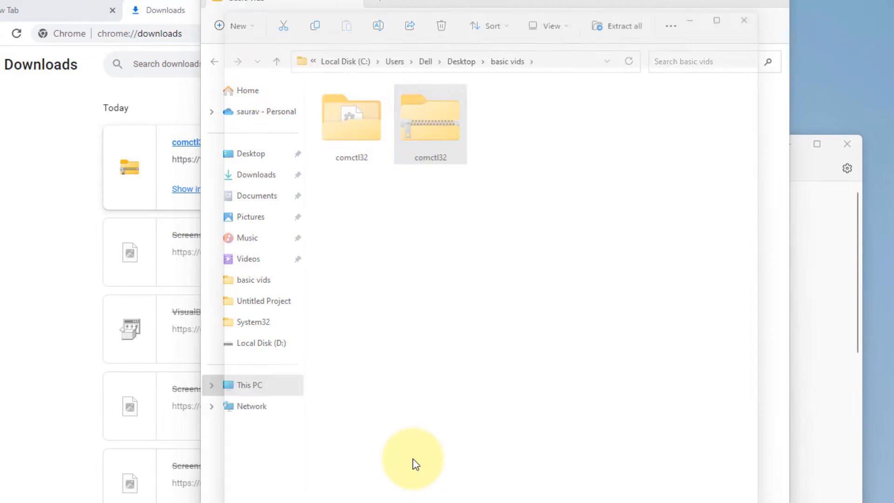
- Open the extracted comctl32 folder in basic vids
double_click(430, 114)
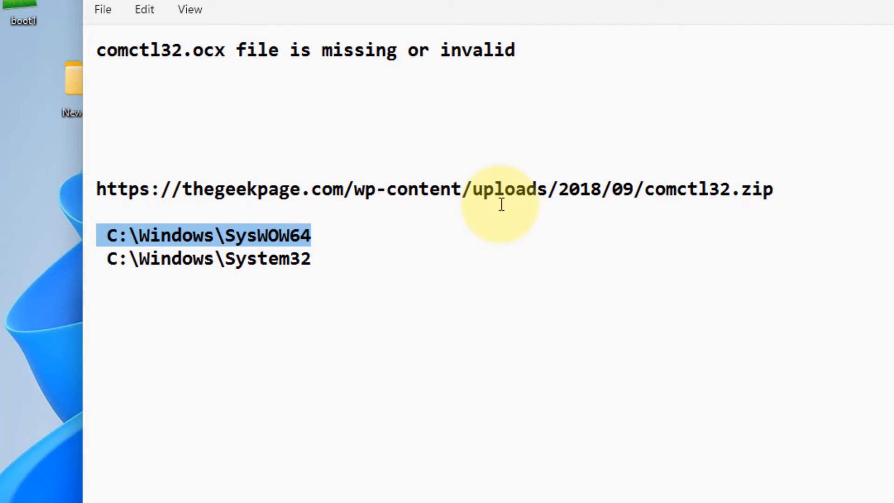
mouse_move(168, 243)
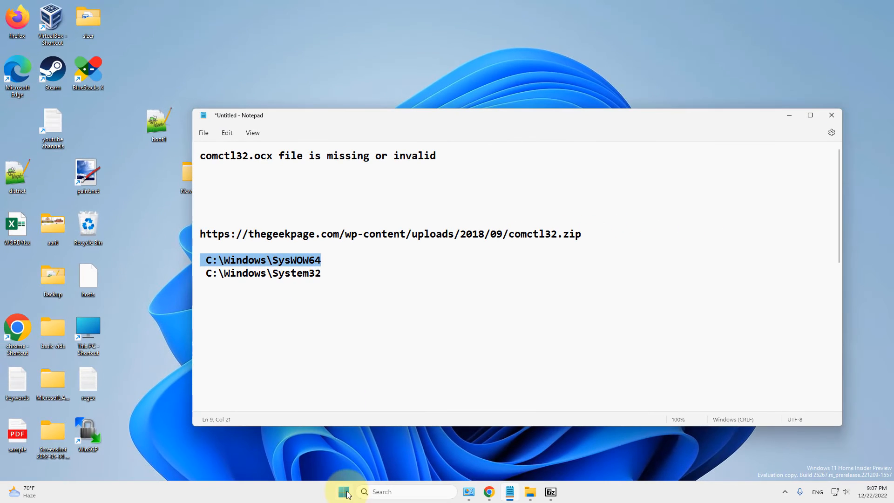
- Browse a new File Explorer window to C:\Windows\SysWOW64, then start a Windows search
right_click(343, 492)
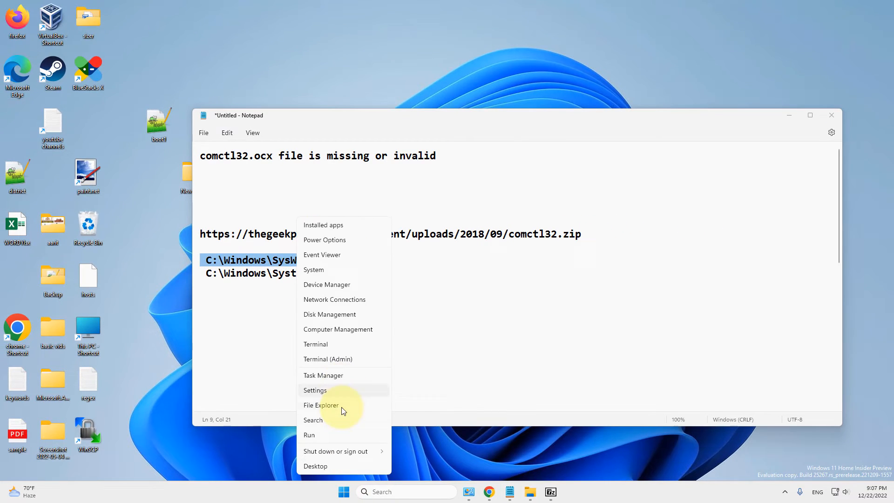
left_click(321, 405)
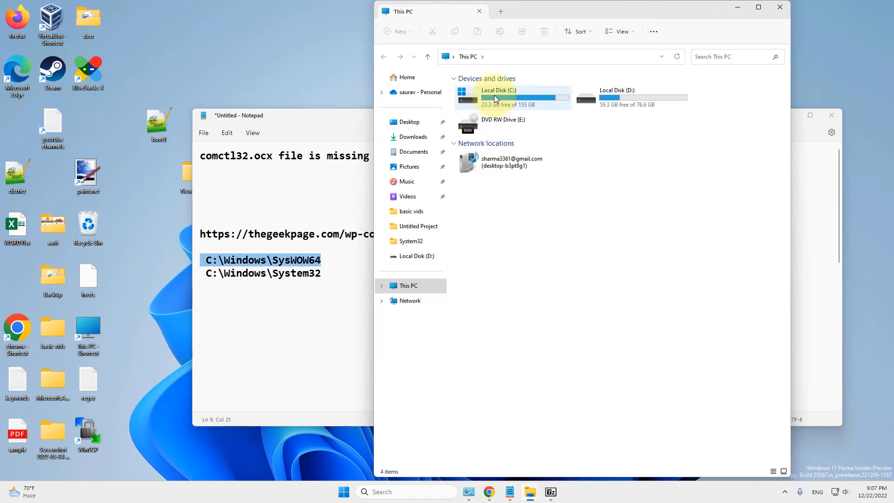
double_click(497, 94)
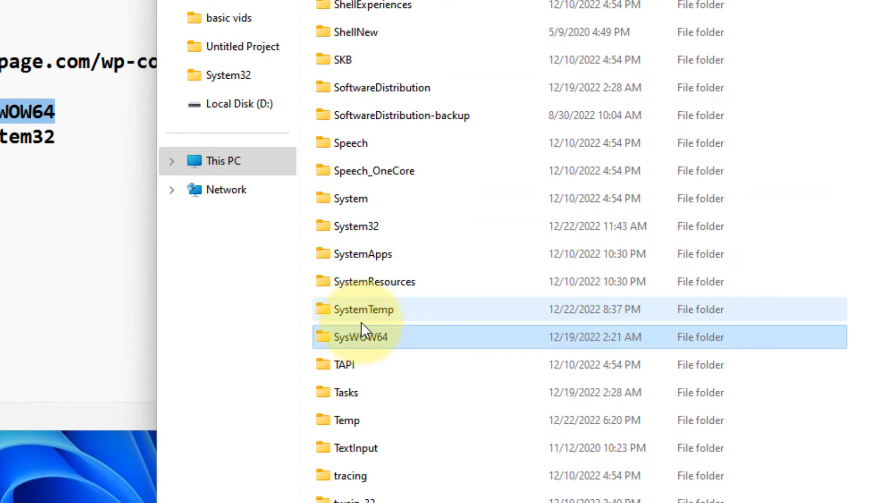
double_click(363, 337)
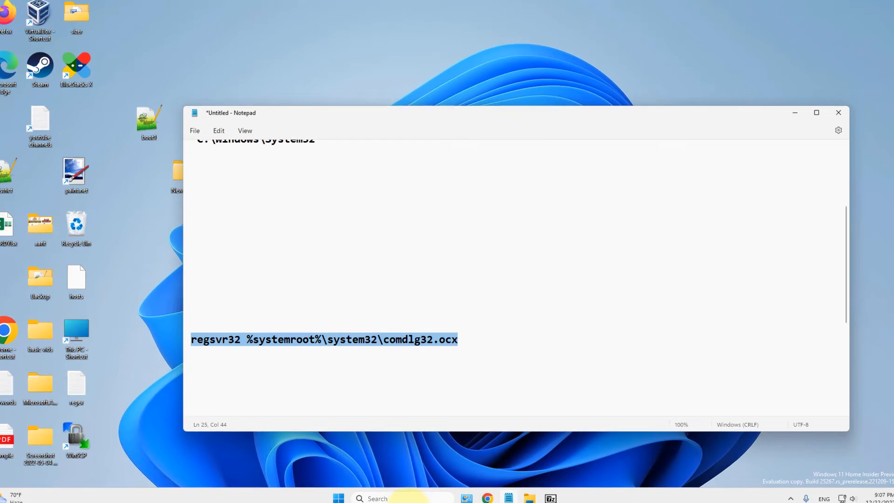
left_click(376, 498)
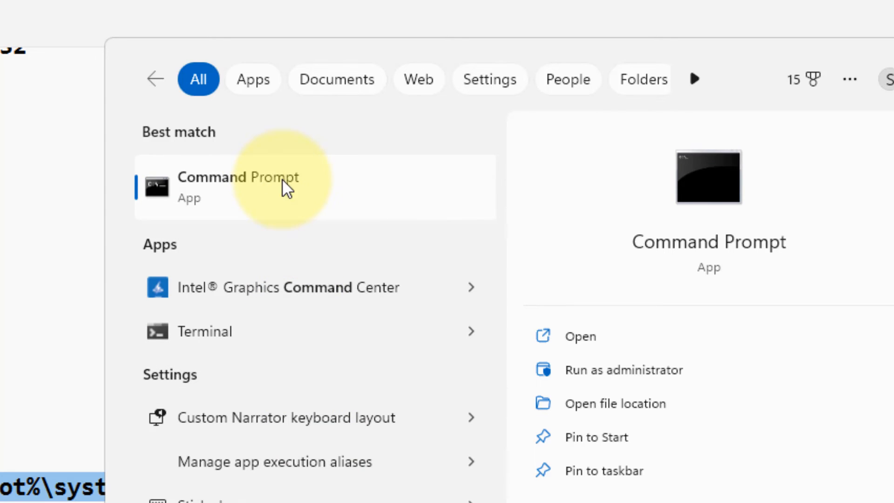
- Run Command Prompt as administrator and enter regsvr32 %systemroot%\system32\comdlg32.ocx
left_click(624, 369)
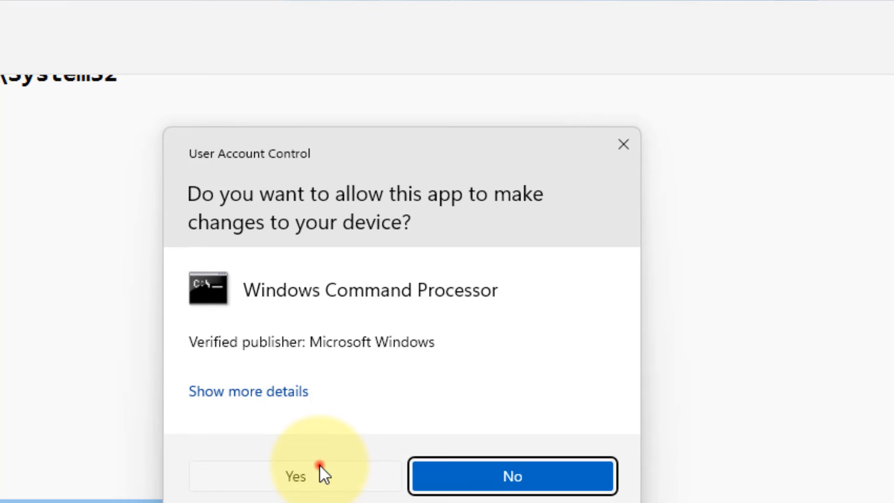
left_click(295, 476)
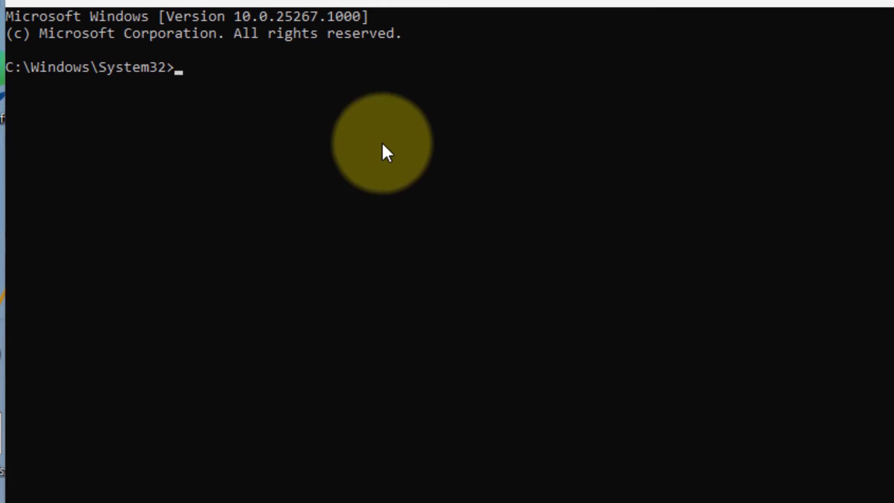
type("regsvr32 %systemroot%\\system32\\comdlg32.ocx")
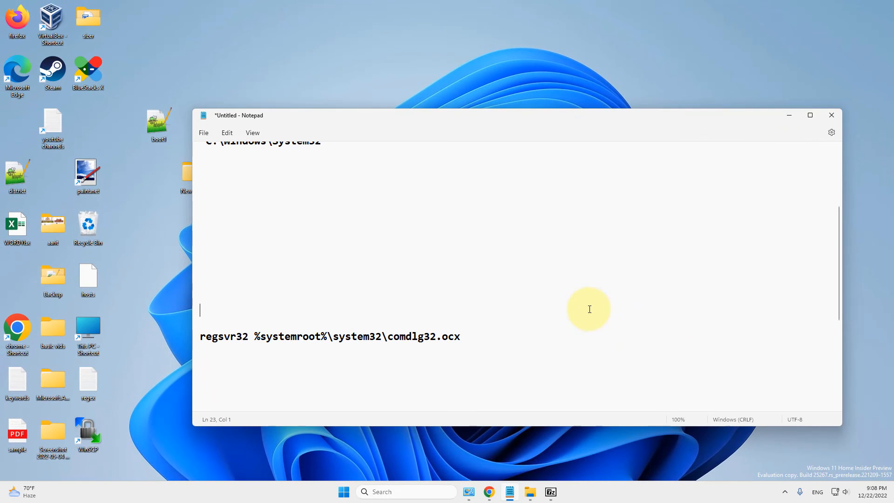
mouse_move(520, 80)
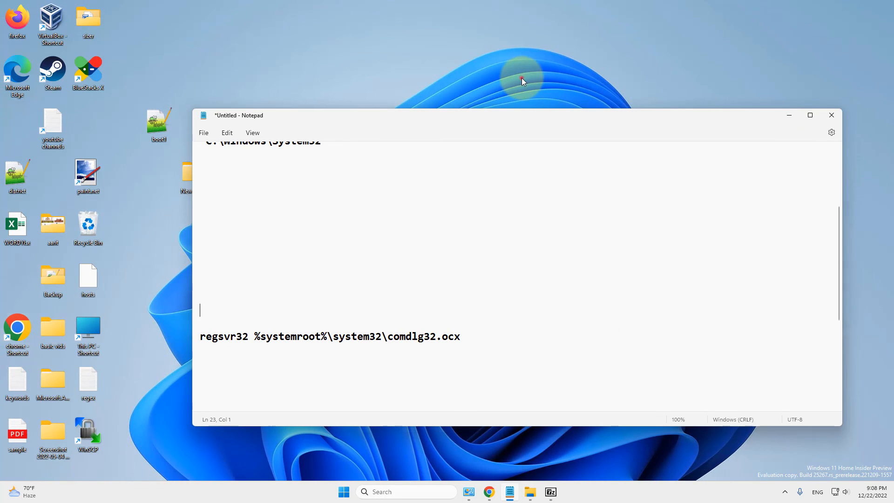